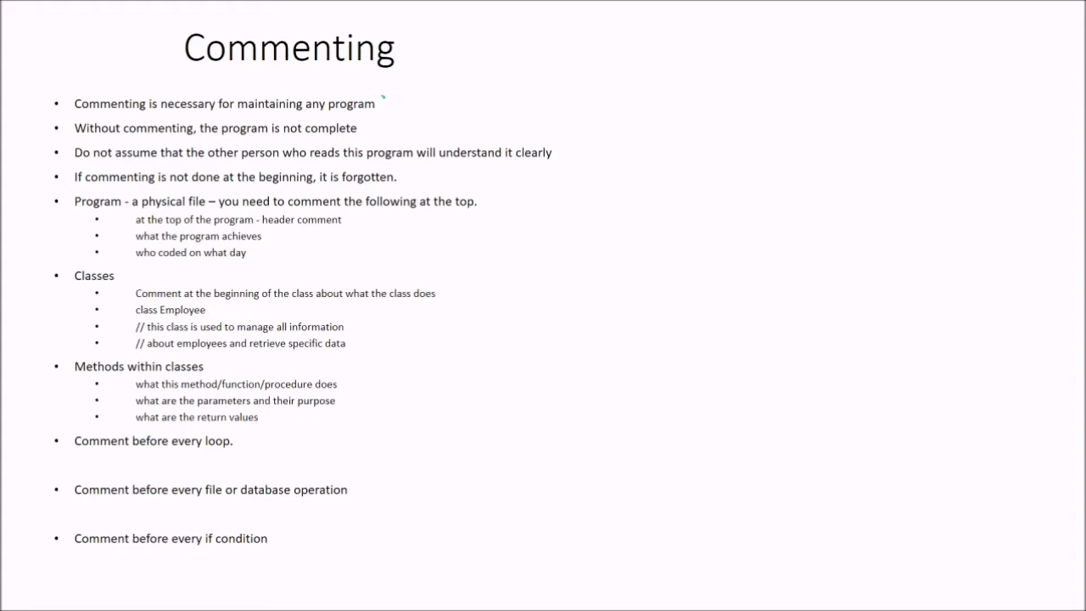
# Advance the slideshow to the team-leader question slide about uncommented code
pyautogui.moveTo(386, 100); pyautogui.dragTo(398, 110)
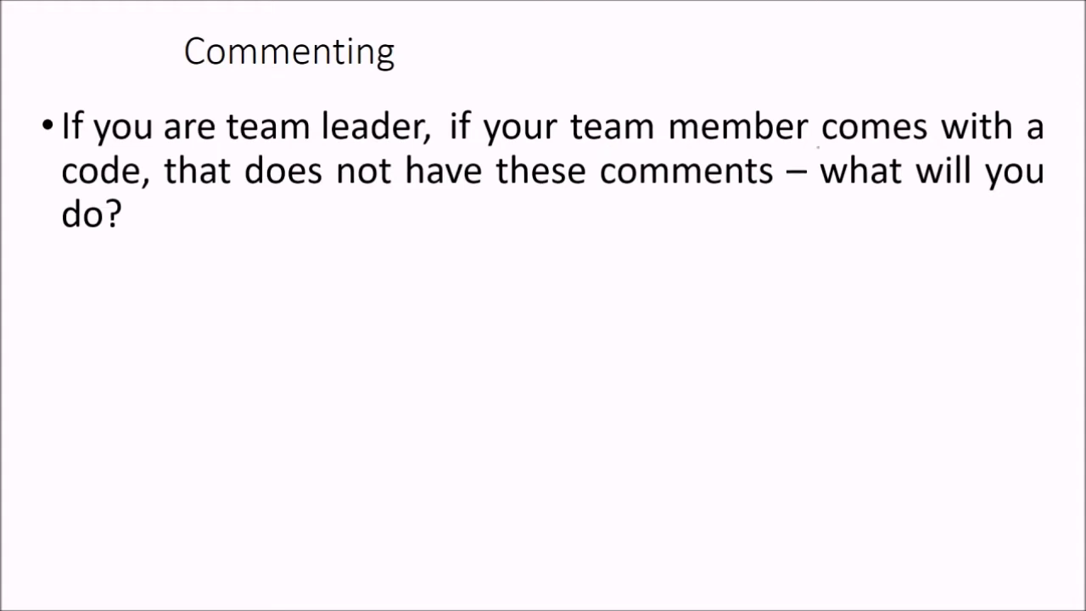
pyautogui.moveTo(567, 197)
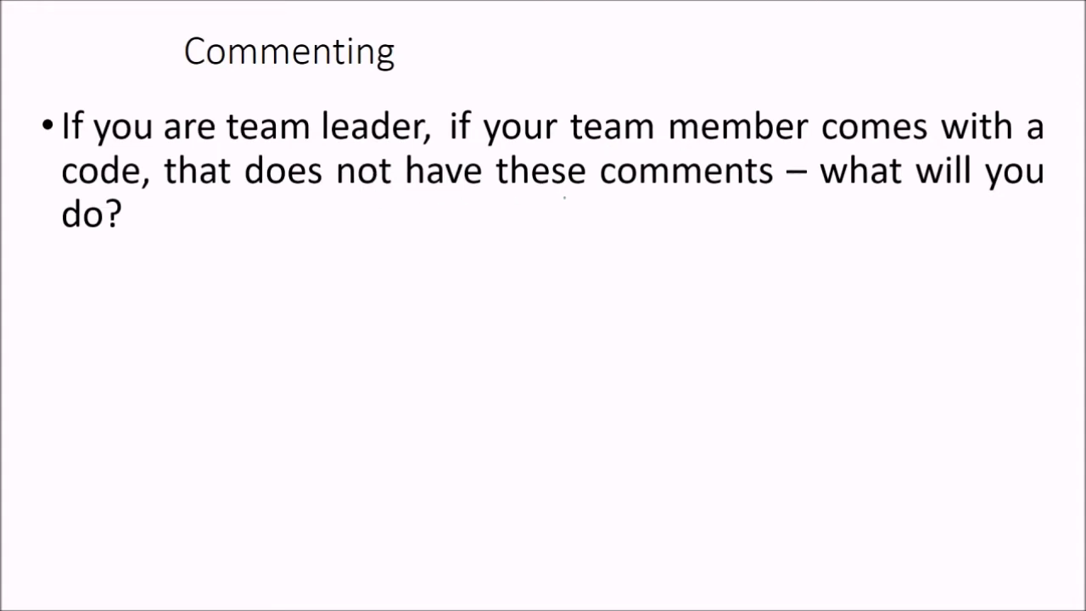